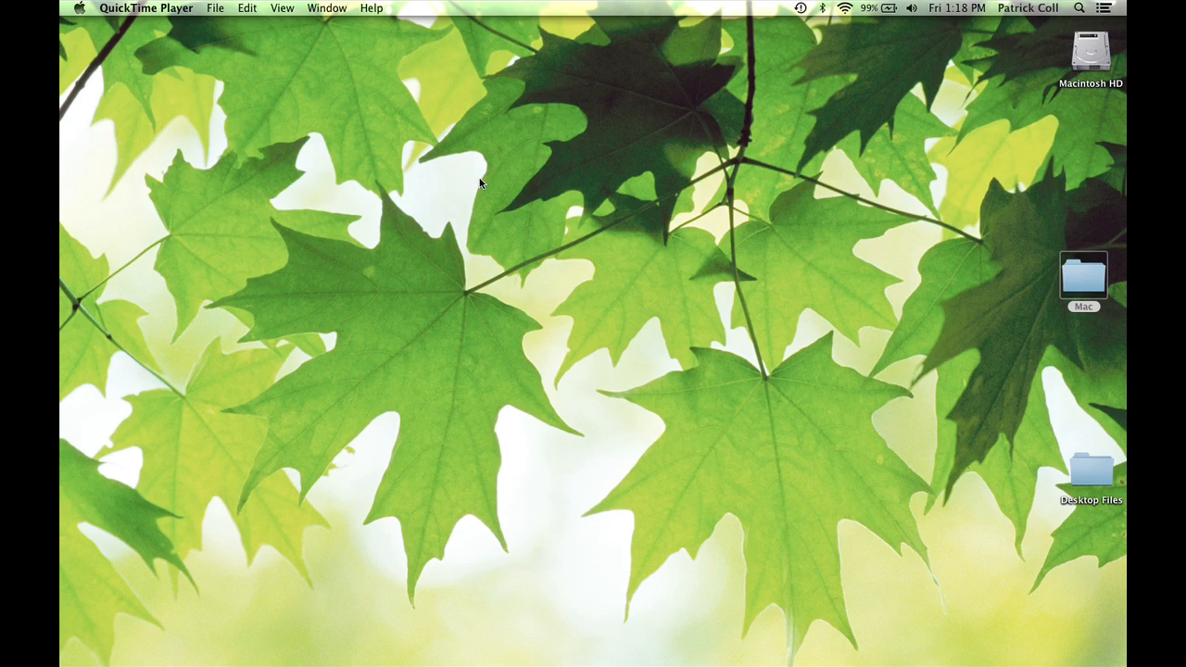
Open Finder Preferences on the Advanced tab
{"action": "left_click", "coordinate": [1082, 275]}
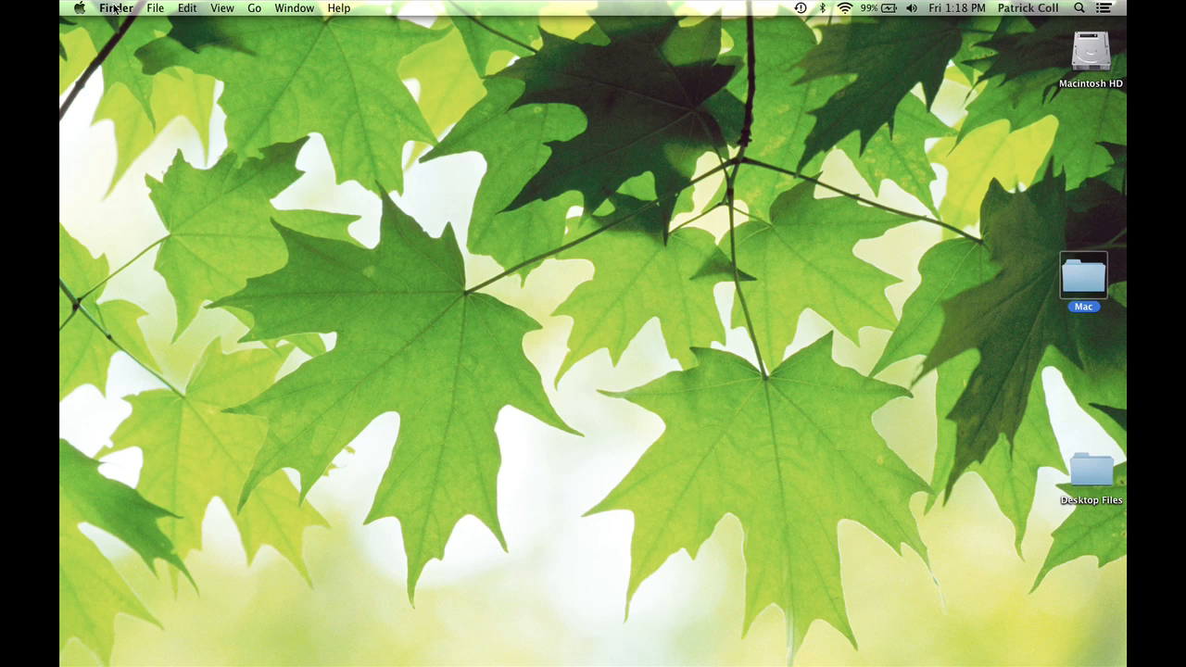
{"action": "left_click", "coordinate": [116, 9]}
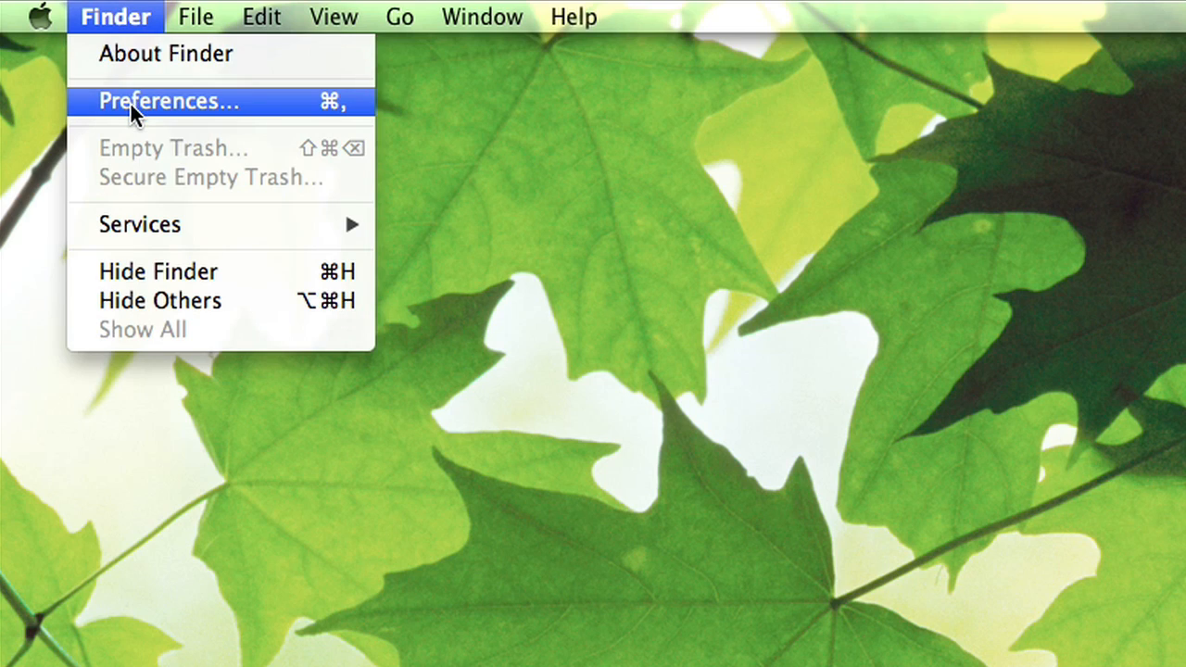
{"action": "left_click", "coordinate": [167, 101]}
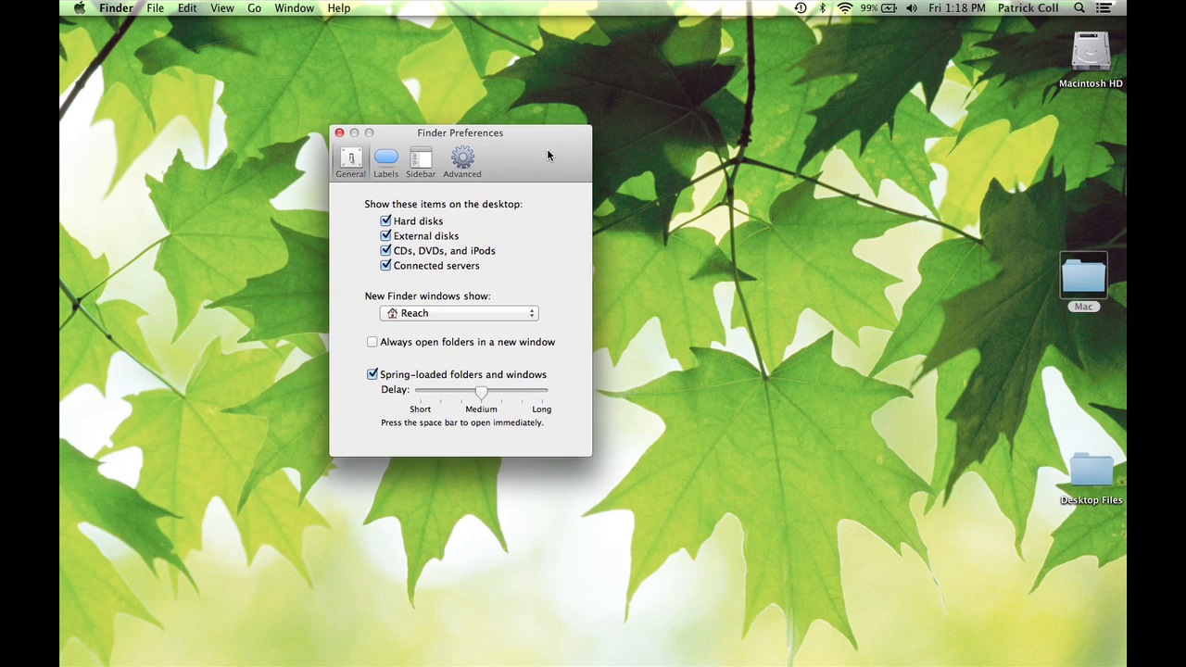
{"action": "left_click", "coordinate": [462, 160]}
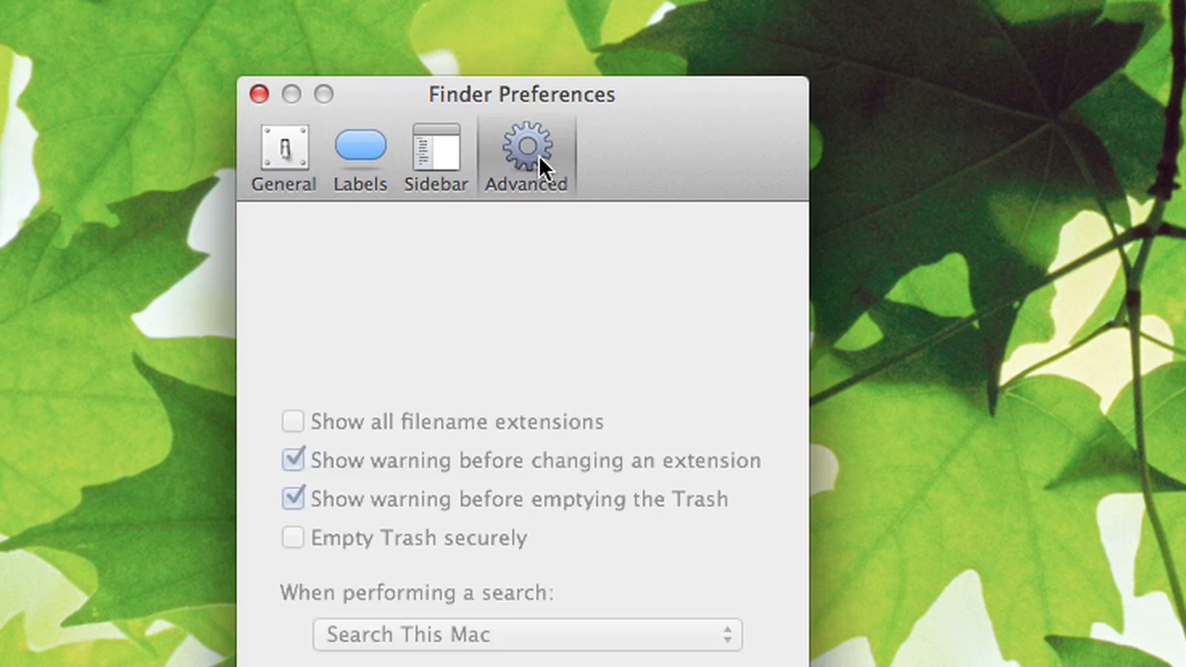
Review the Advanced options, leave secure Trash emptying unchecked, and close Preferences
{"action": "left_click", "coordinate": [526, 153]}
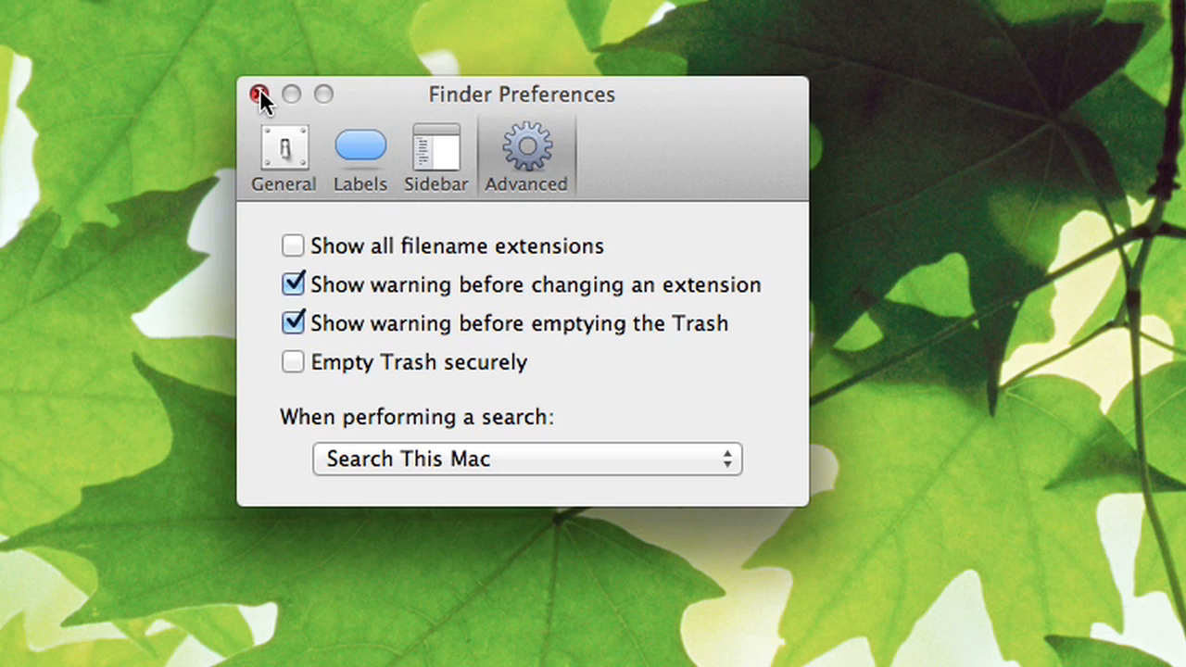
{"action": "left_click", "coordinate": [262, 93]}
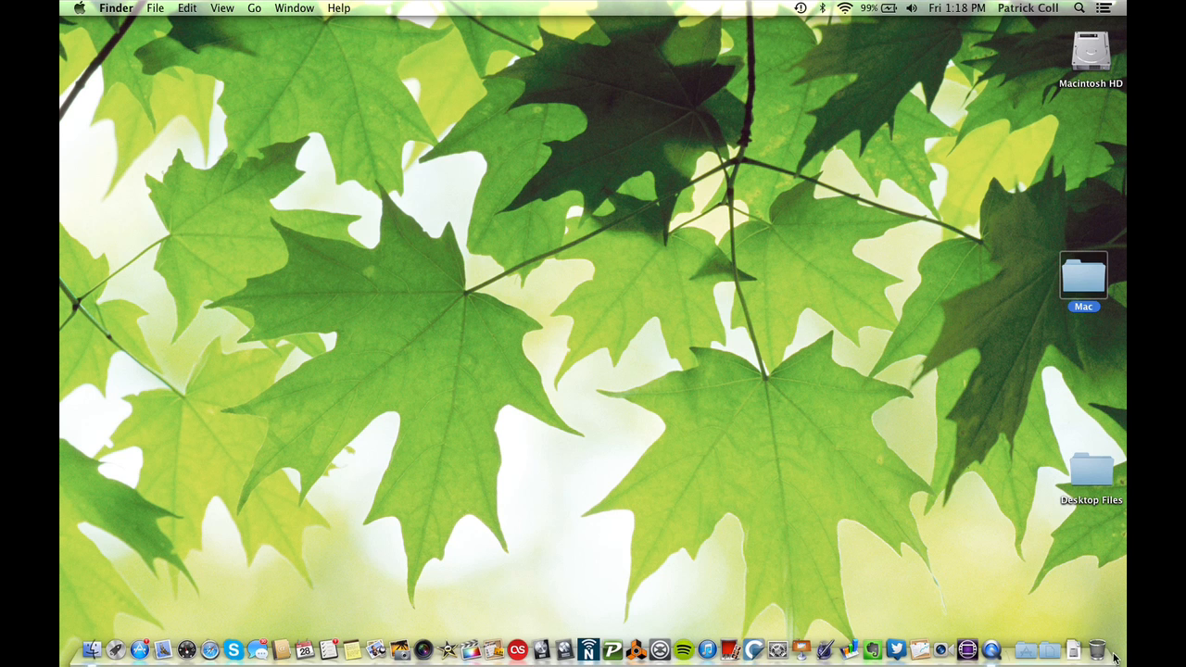
{"action": "mouse_move", "coordinate": [1099, 651]}
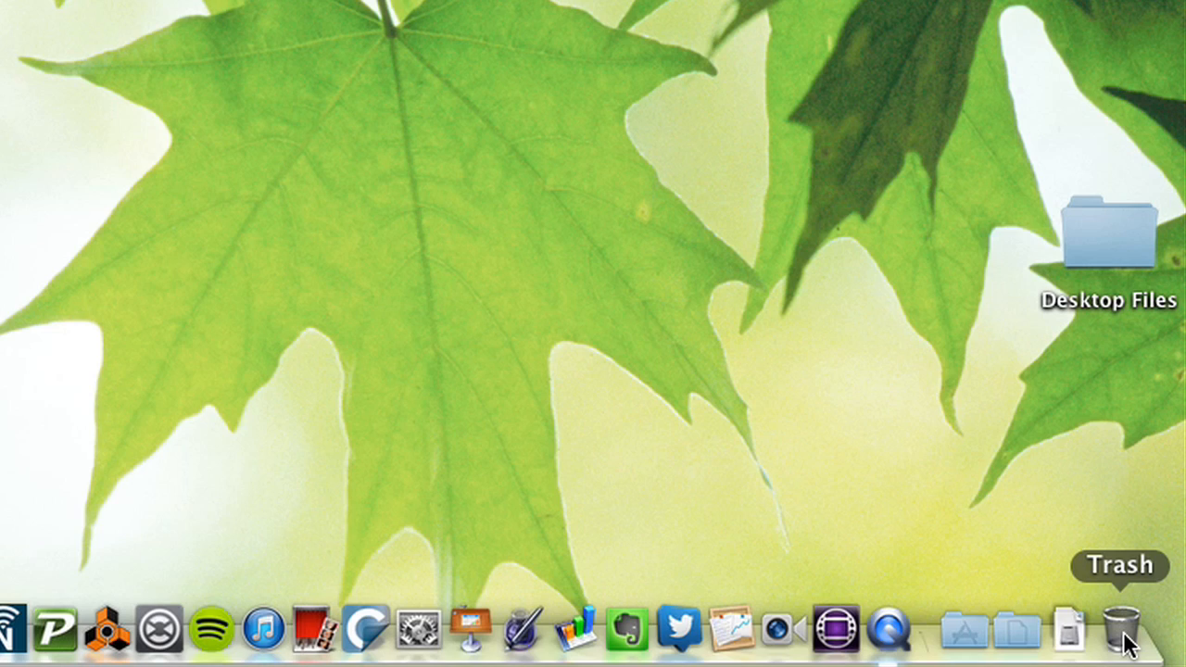
Right-click the Dock Trash, then Command-right-click to reveal Secure Empty Trash
{"action": "right_click", "coordinate": [1122, 630]}
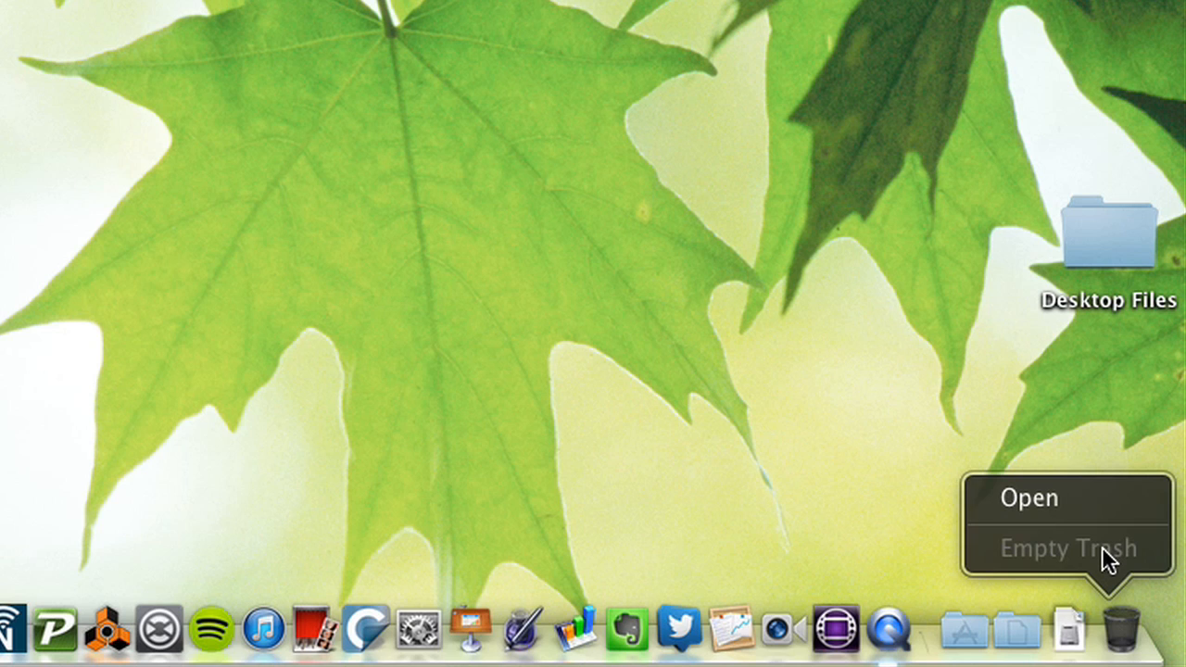
{"action": "mouse_move", "coordinate": [1070, 422]}
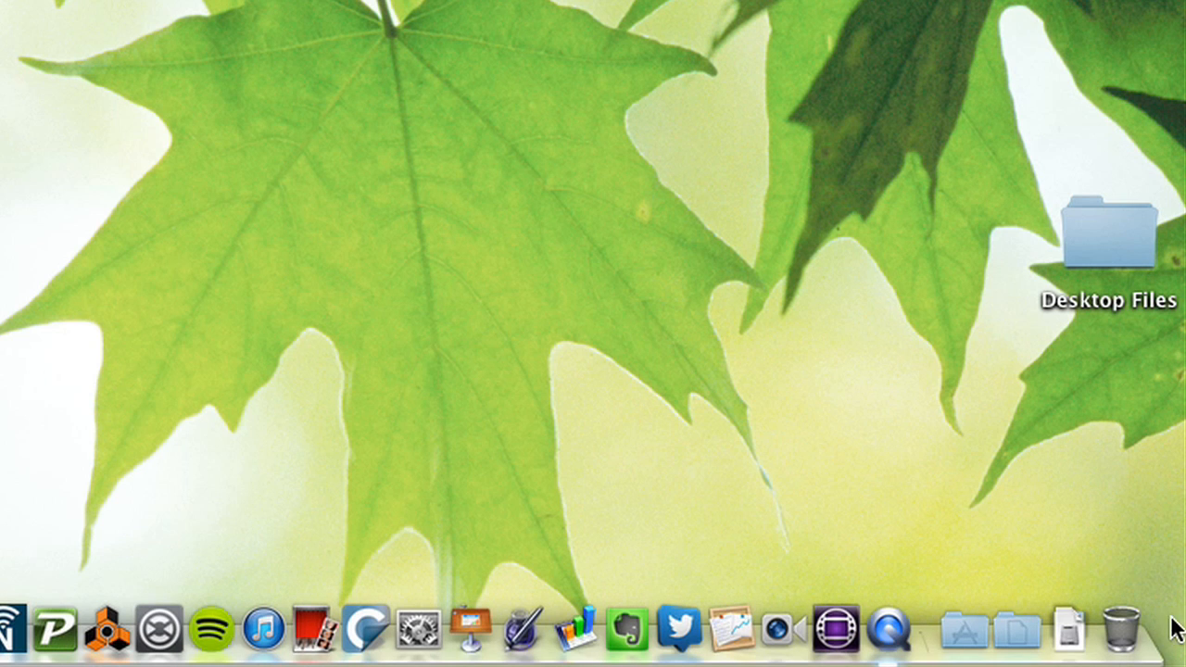
{"action": "right_click", "coordinate": [1120, 631]}
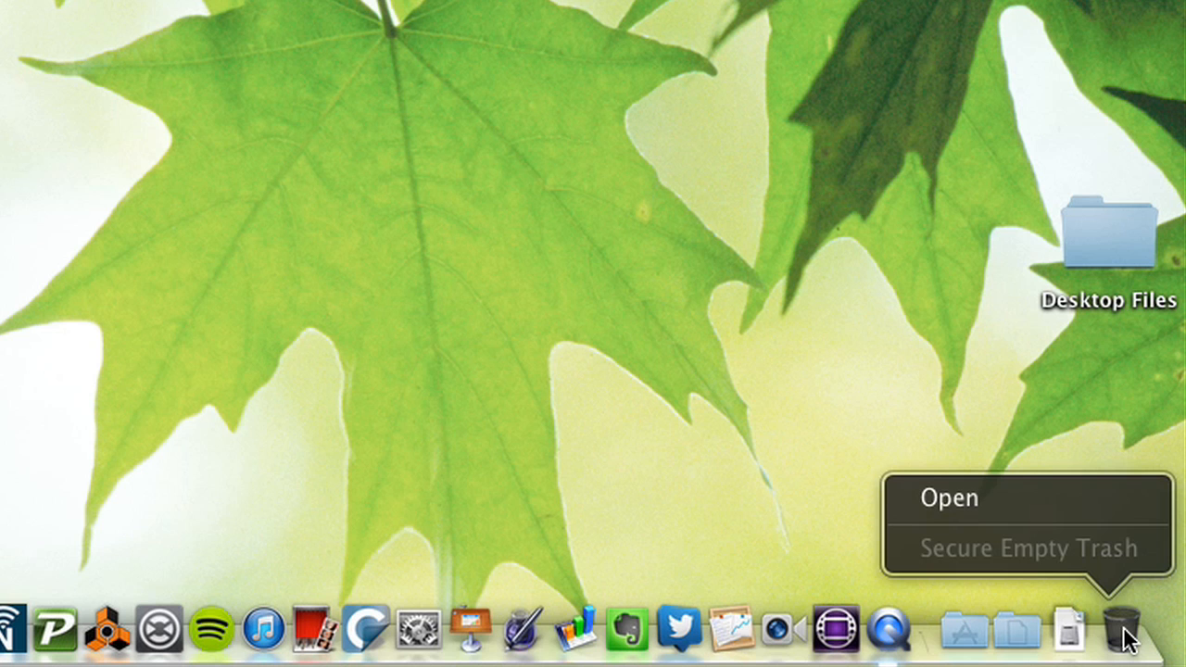
{"action": "mouse_move", "coordinate": [1111, 565]}
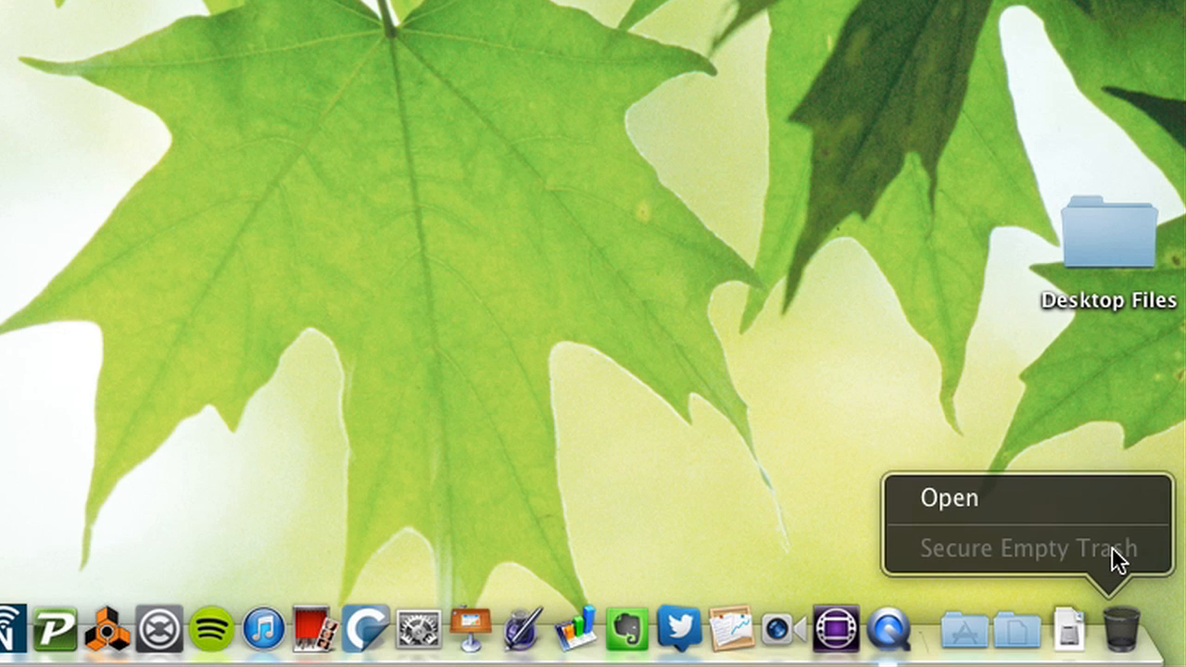